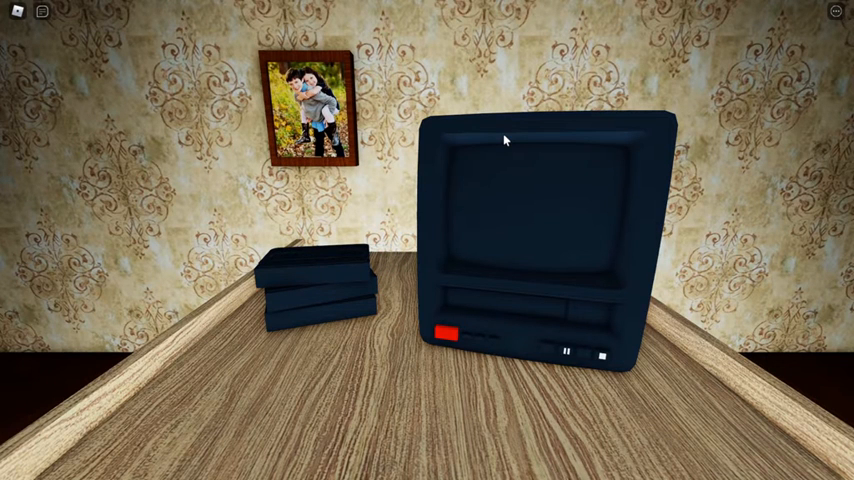
mouse_move(336, 268)
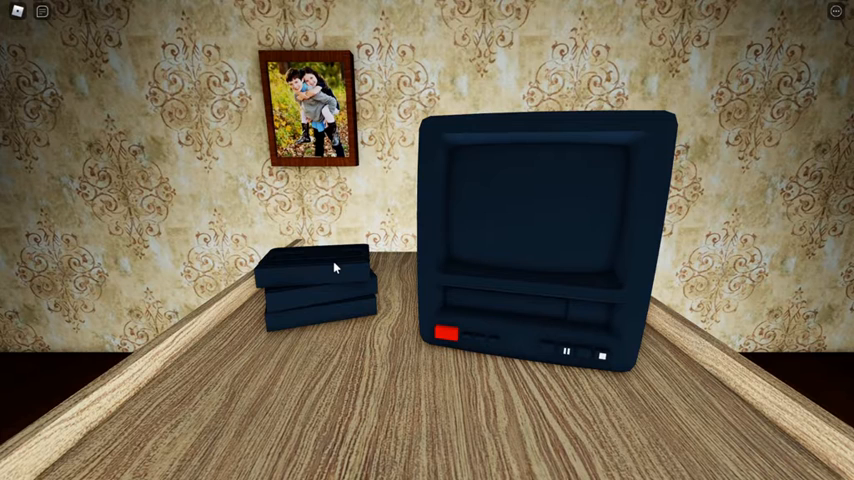
mouse_move(400, 156)
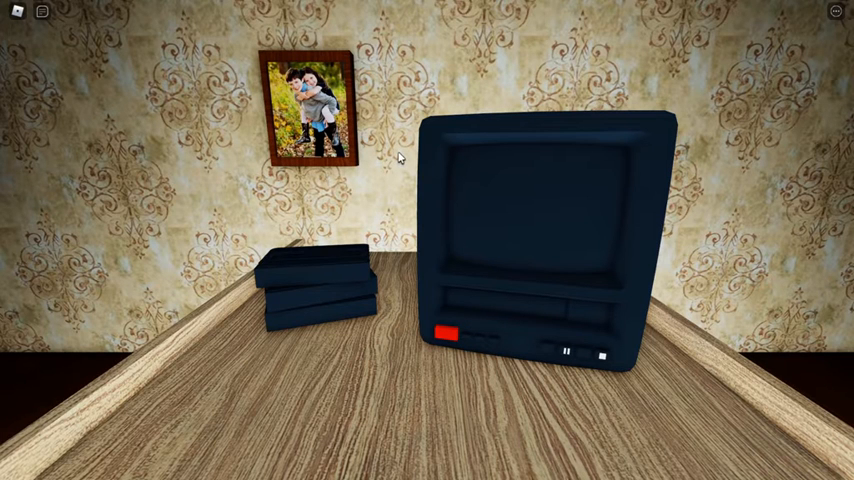
mouse_move(576, 182)
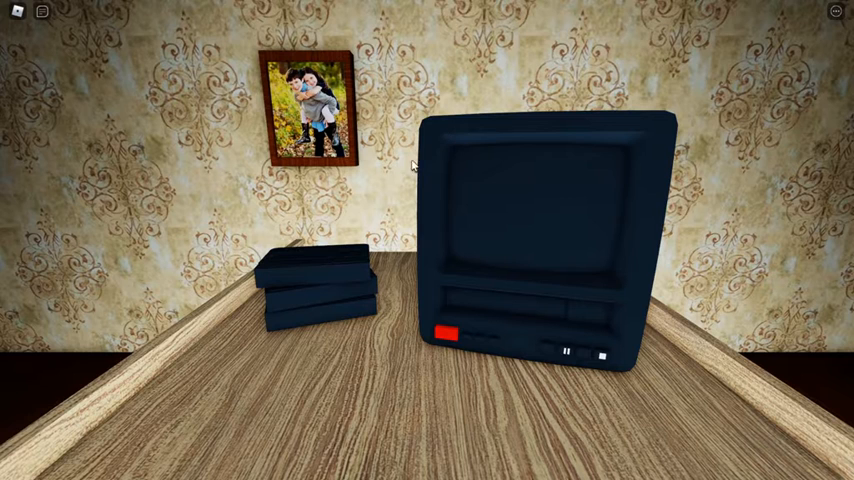
mouse_move(586, 234)
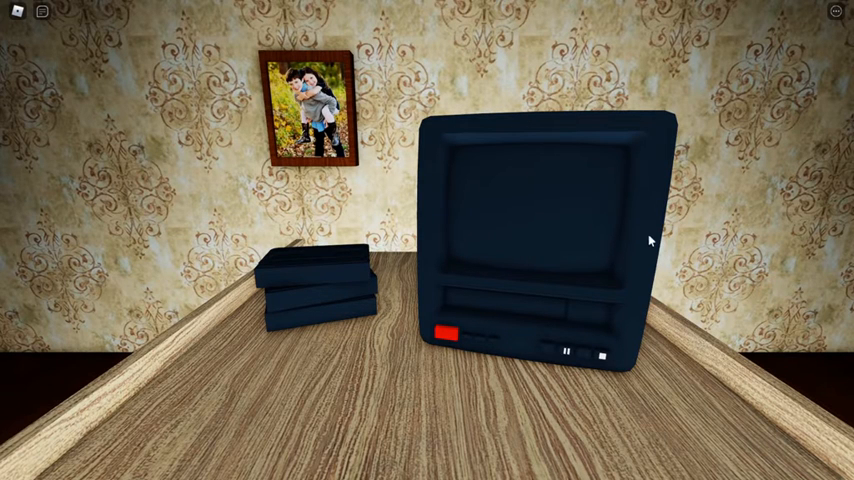
mouse_move(644, 224)
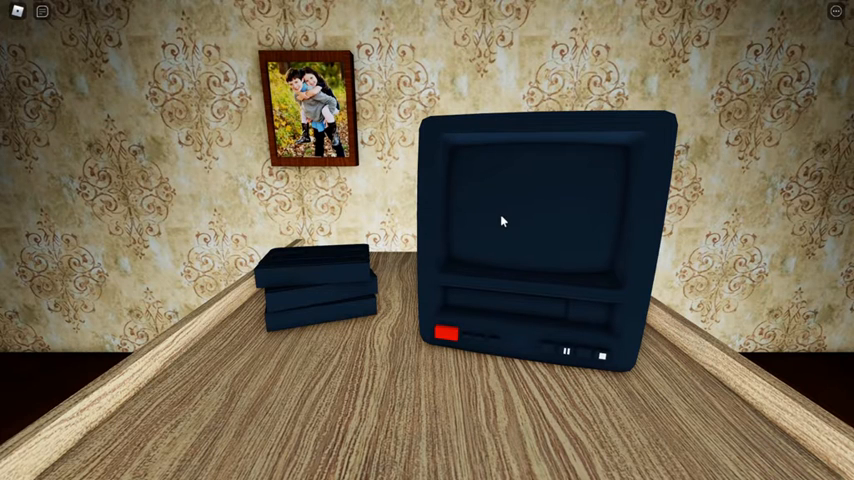
mouse_move(446, 242)
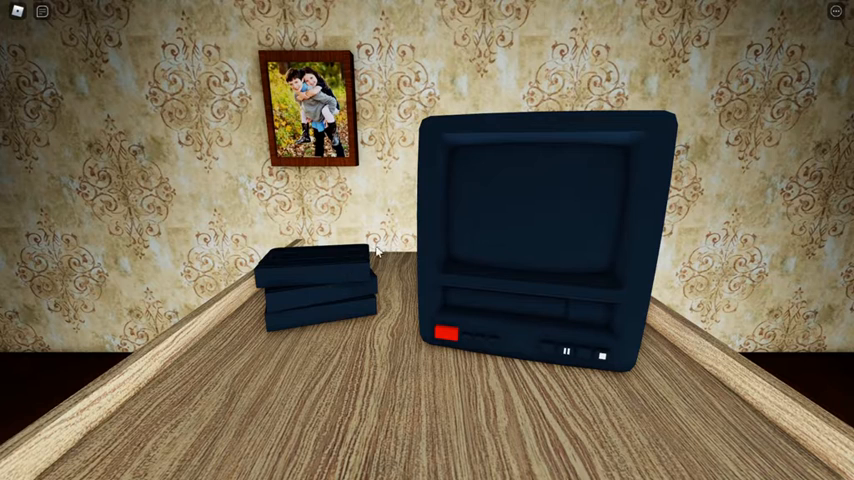
mouse_move(446, 176)
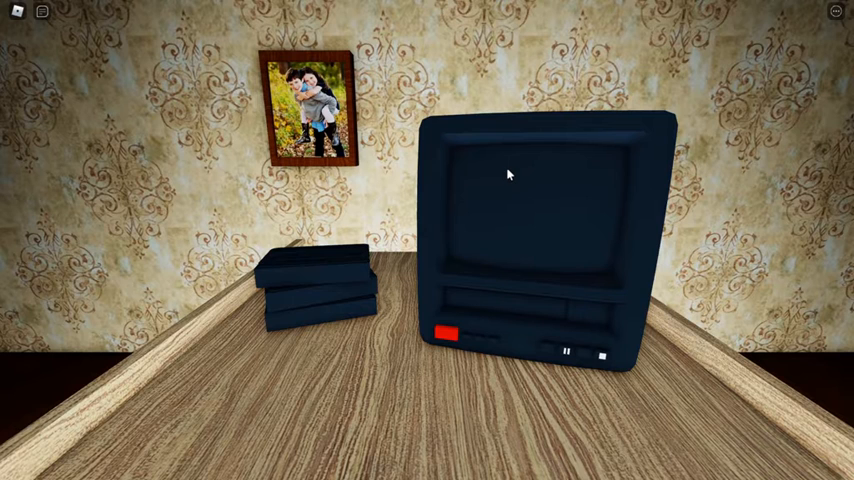
mouse_move(424, 148)
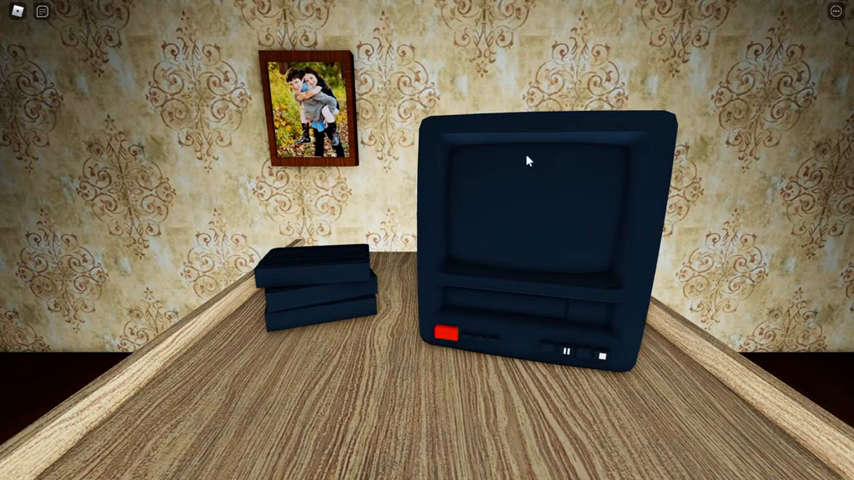
mouse_move(610, 210)
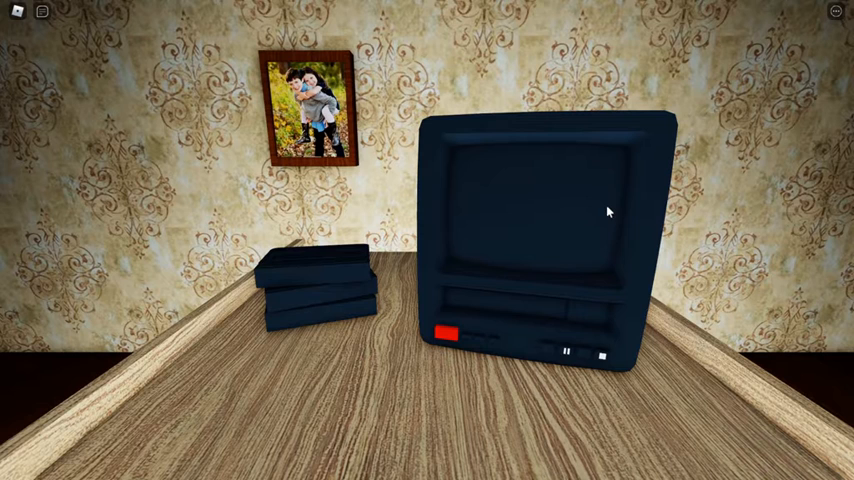
mouse_move(420, 284)
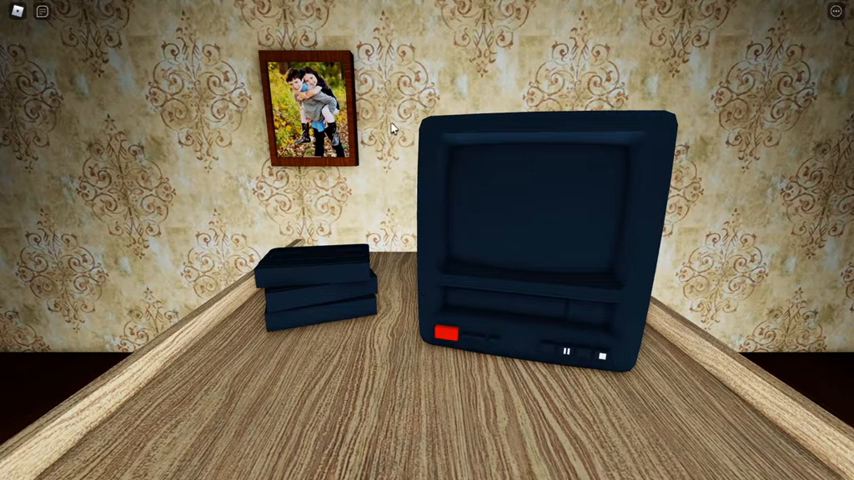
mouse_move(708, 166)
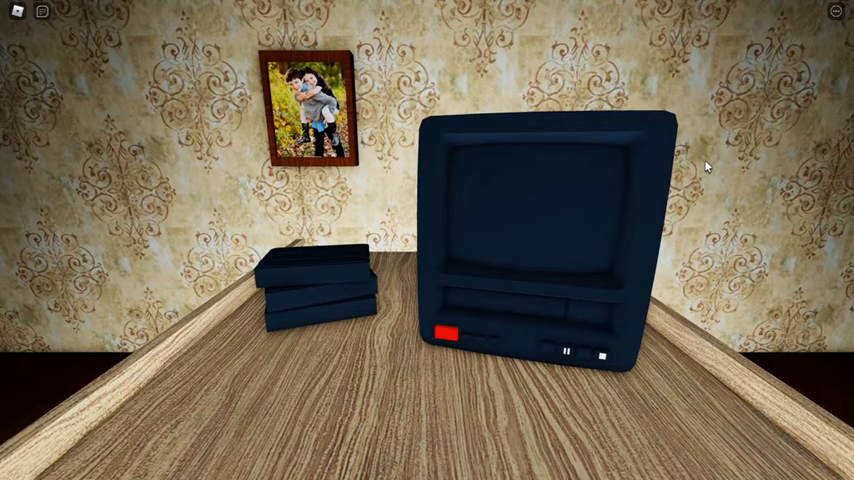
mouse_move(568, 144)
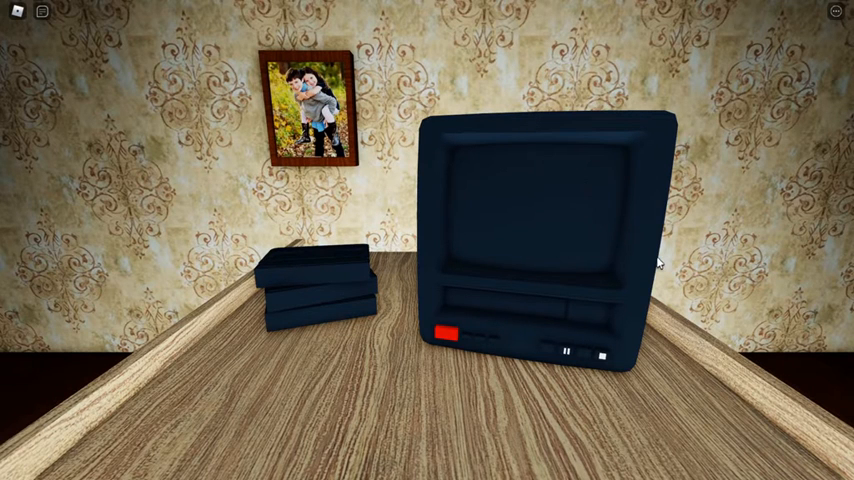
mouse_move(520, 196)
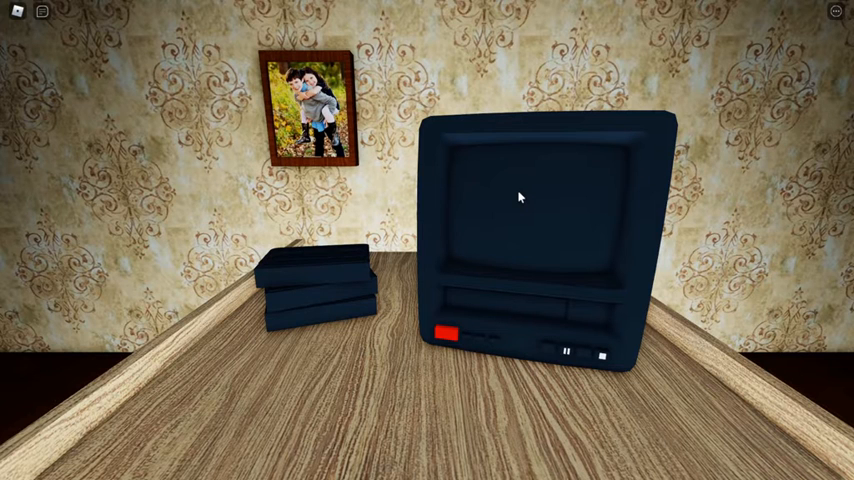
mouse_move(544, 236)
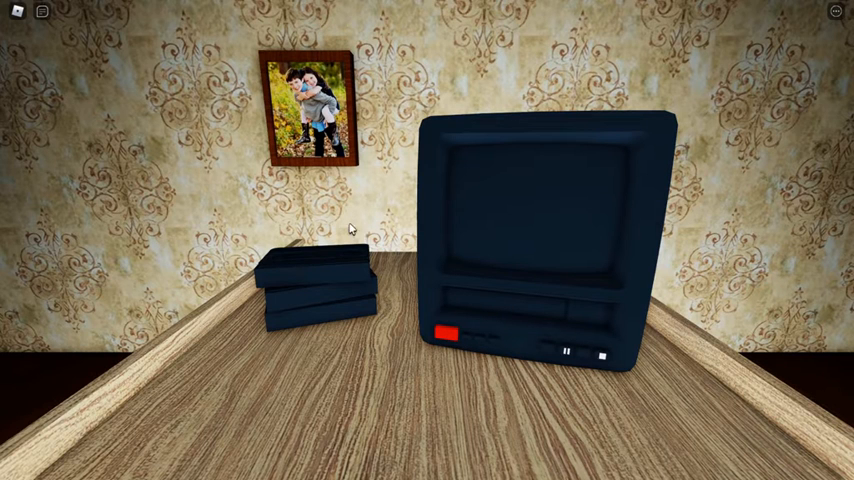
mouse_move(312, 280)
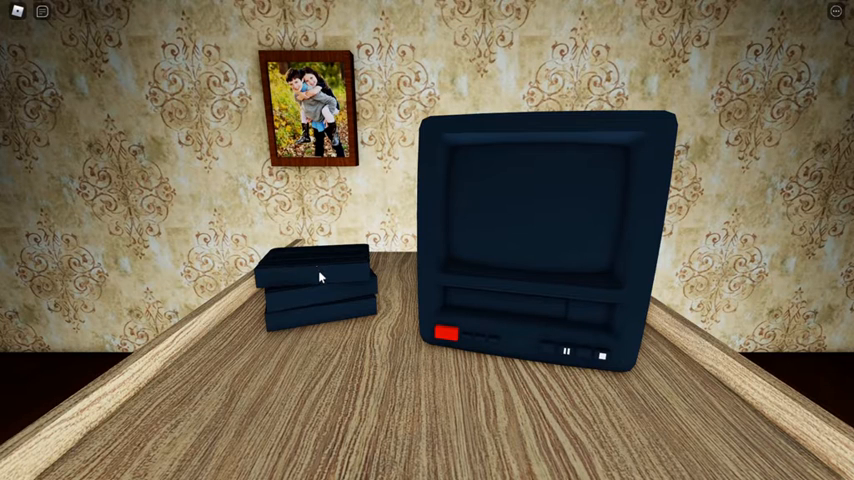
mouse_move(328, 288)
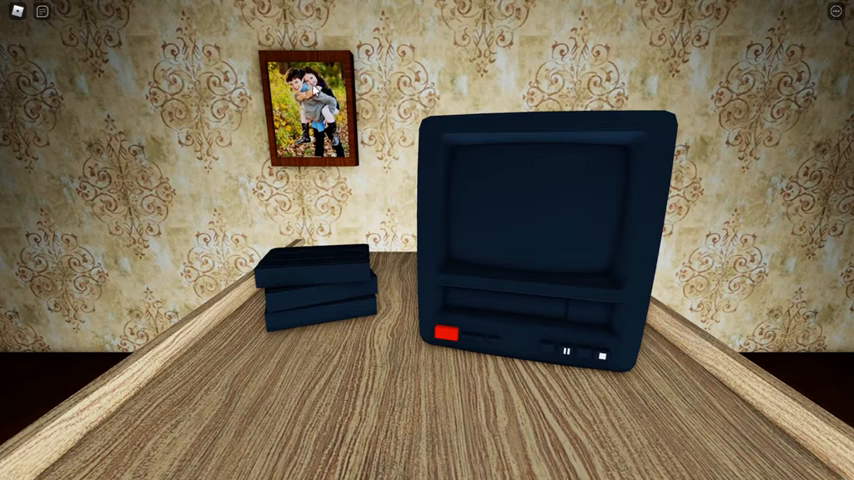
mouse_move(370, 168)
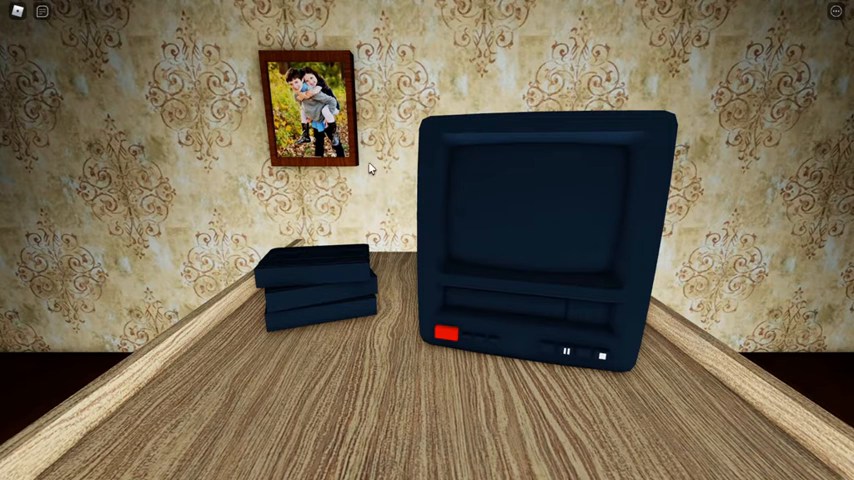
mouse_move(490, 204)
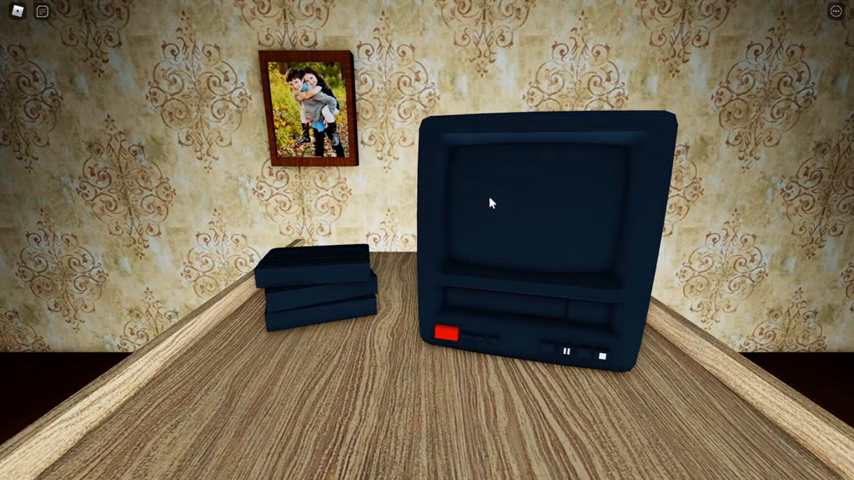
mouse_move(544, 342)
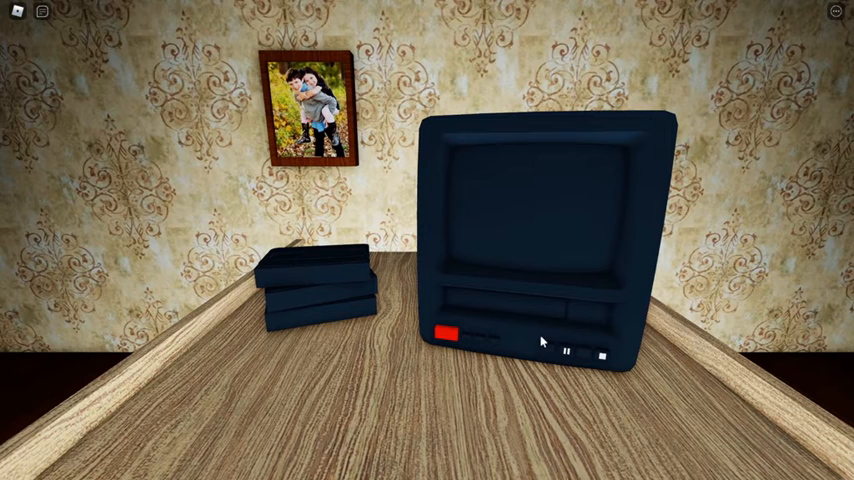
mouse_move(248, 188)
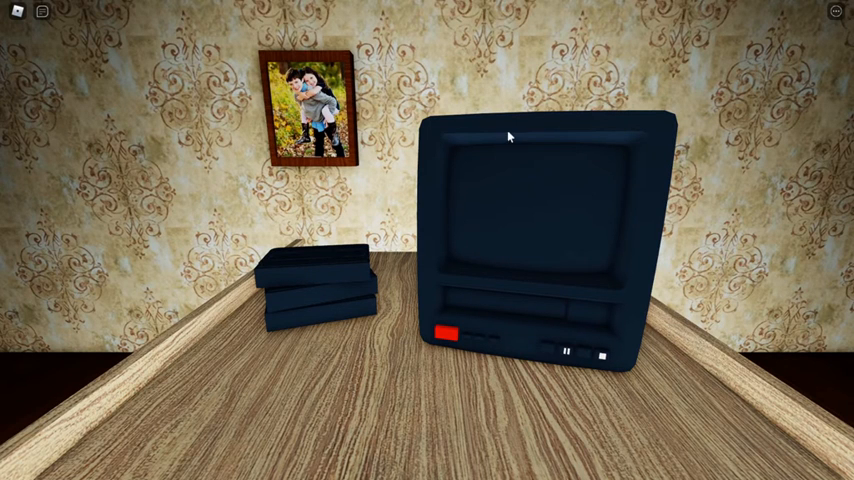
mouse_move(424, 102)
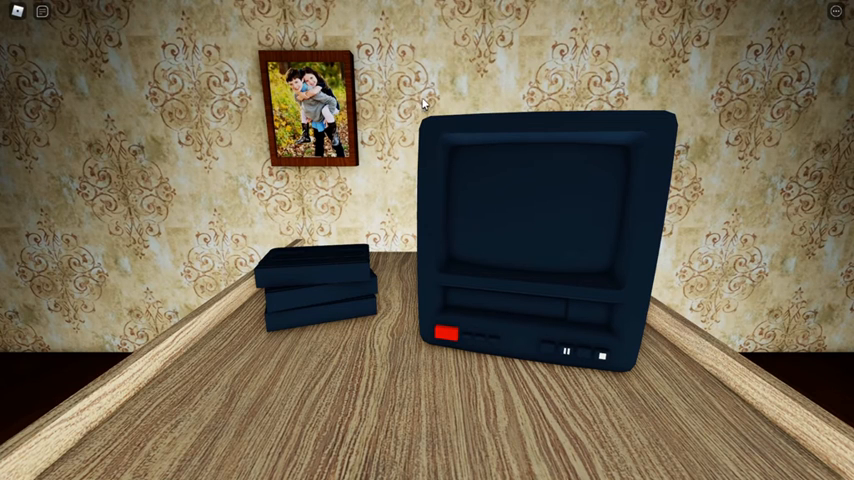
mouse_move(228, 172)
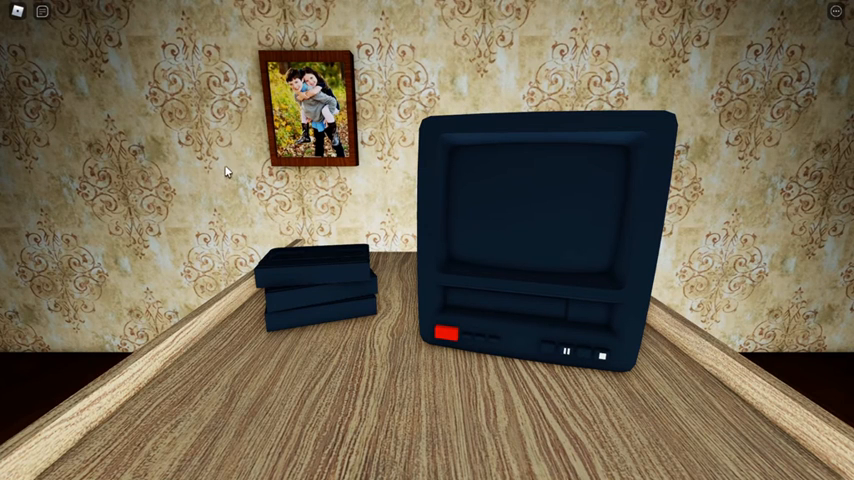
mouse_move(278, 92)
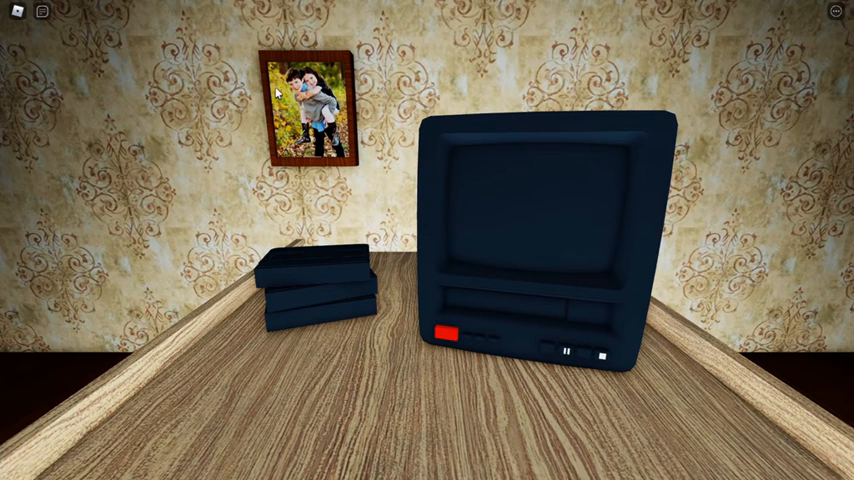
mouse_move(414, 170)
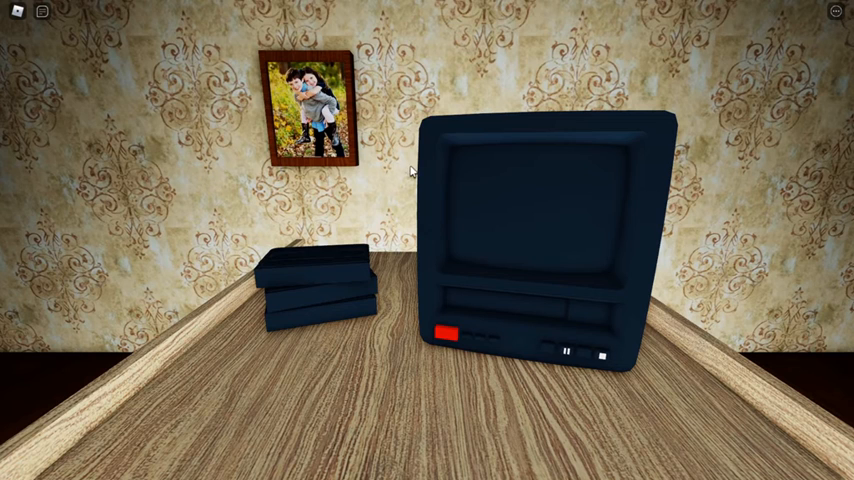
mouse_move(596, 336)
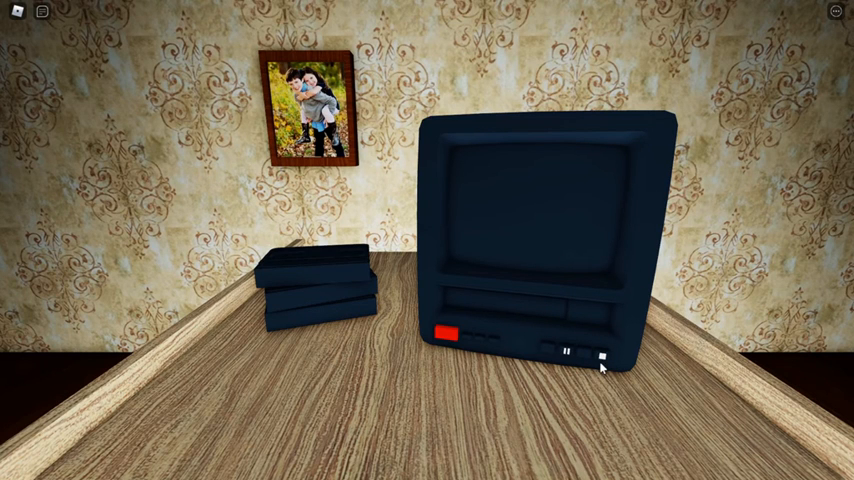
mouse_move(330, 164)
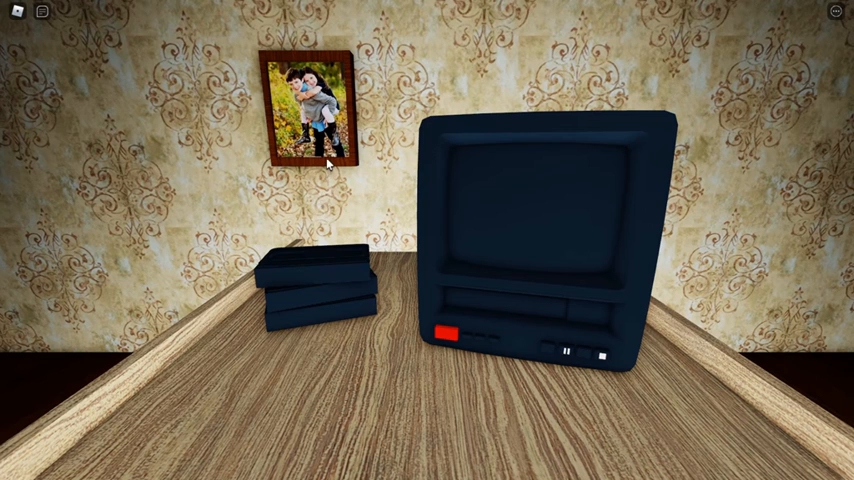
mouse_move(464, 140)
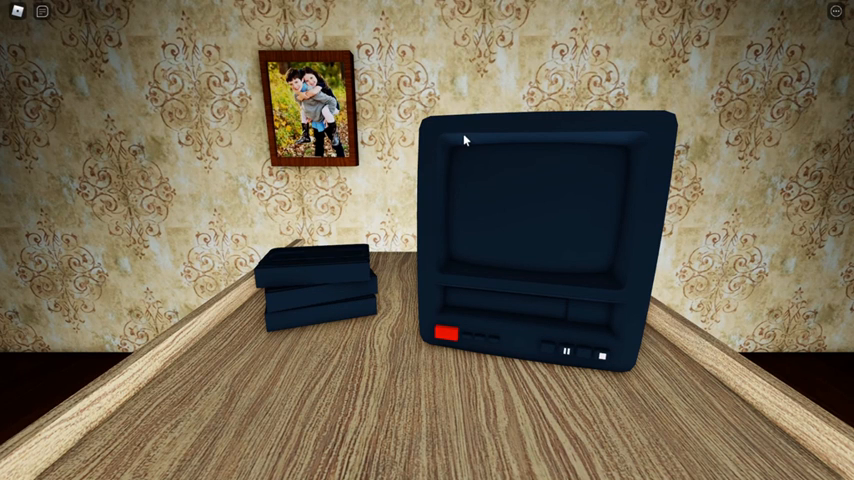